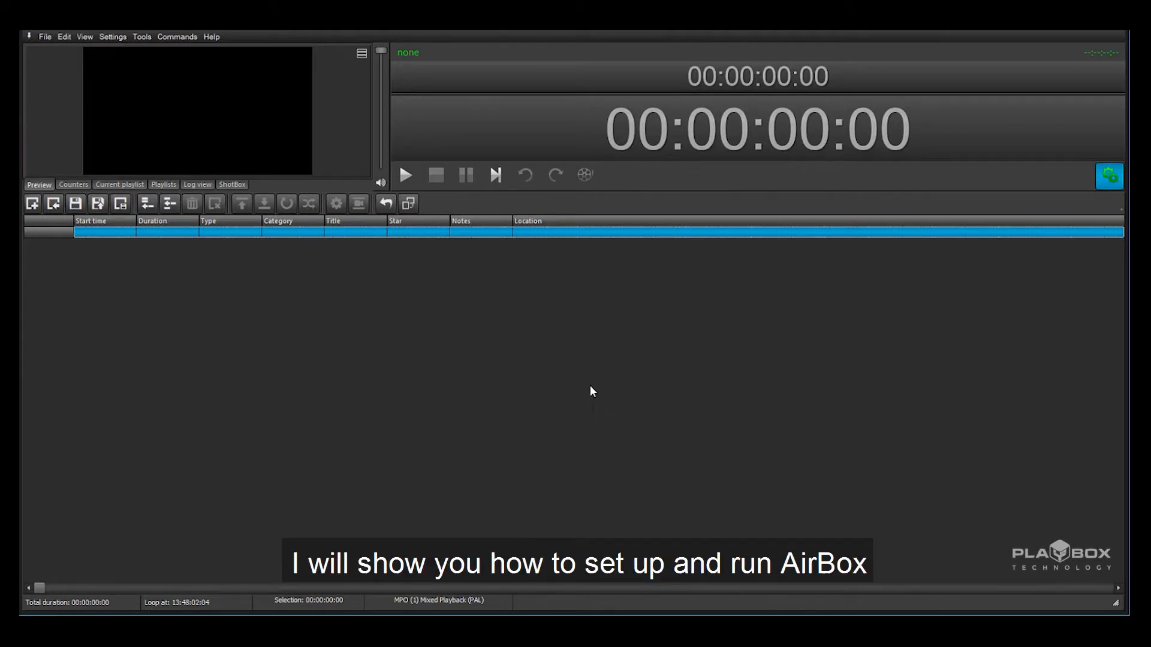
{"action": "mouse_move", "coordinate": [559, 369]}
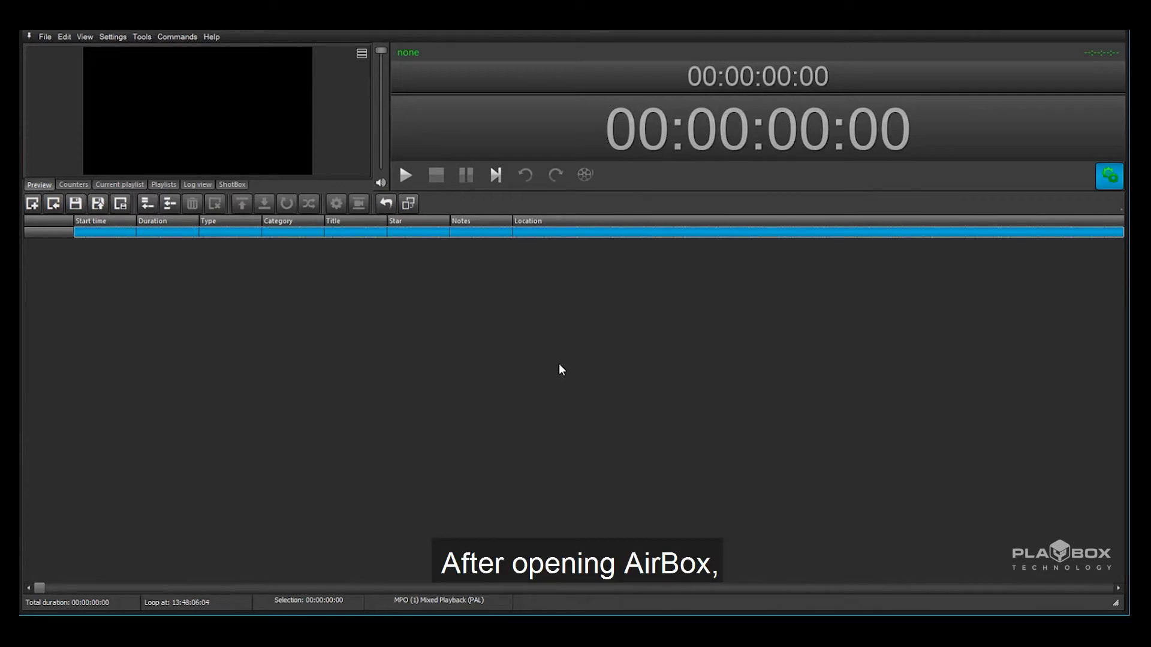
{"action": "mouse_move", "coordinate": [331, 418]}
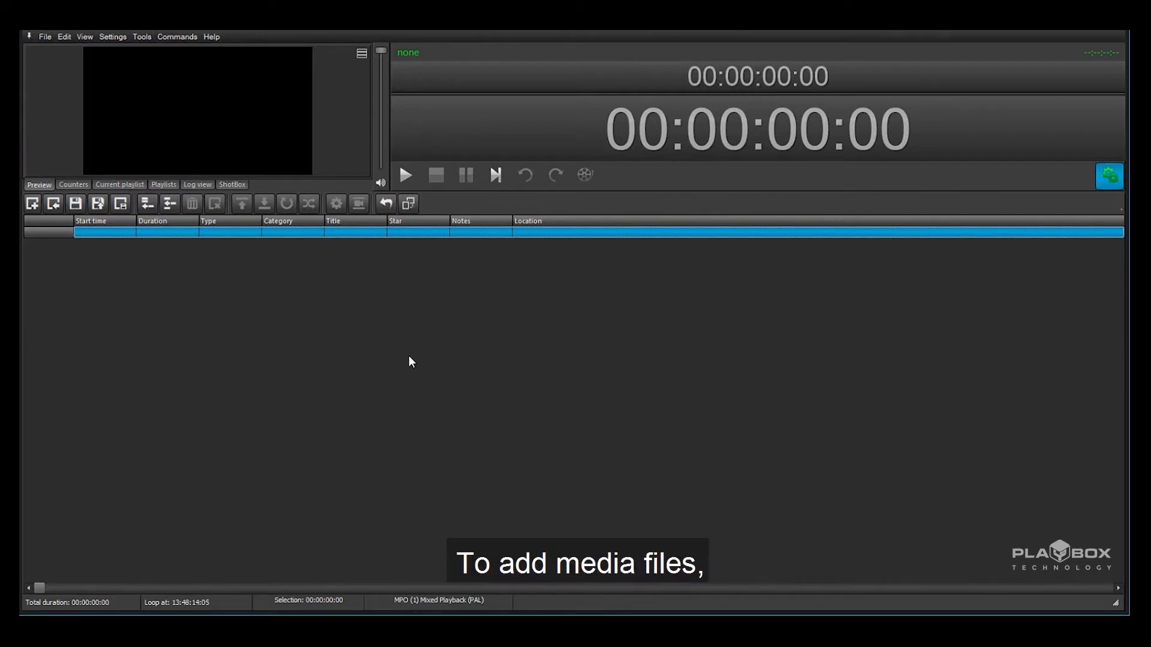
Step: From the empty playlist's Add > Media files chooser, select the MCLIP10179 Ella Luna clip
{"action": "right_click", "coordinate": [410, 361]}
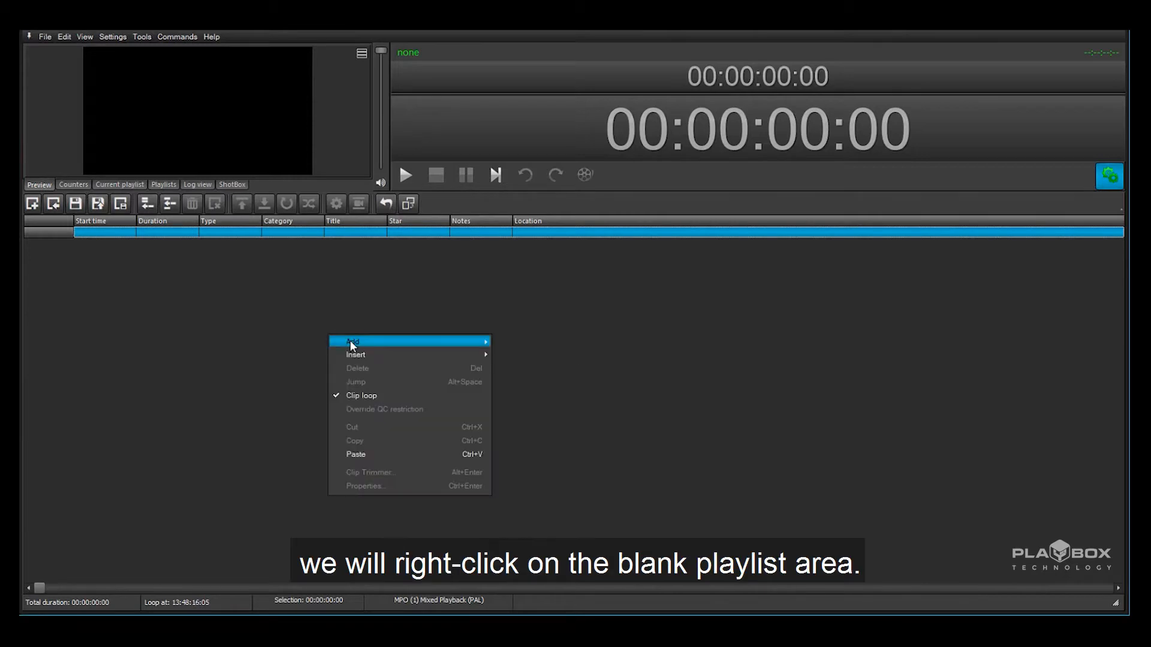
{"action": "mouse_move", "coordinate": [353, 341]}
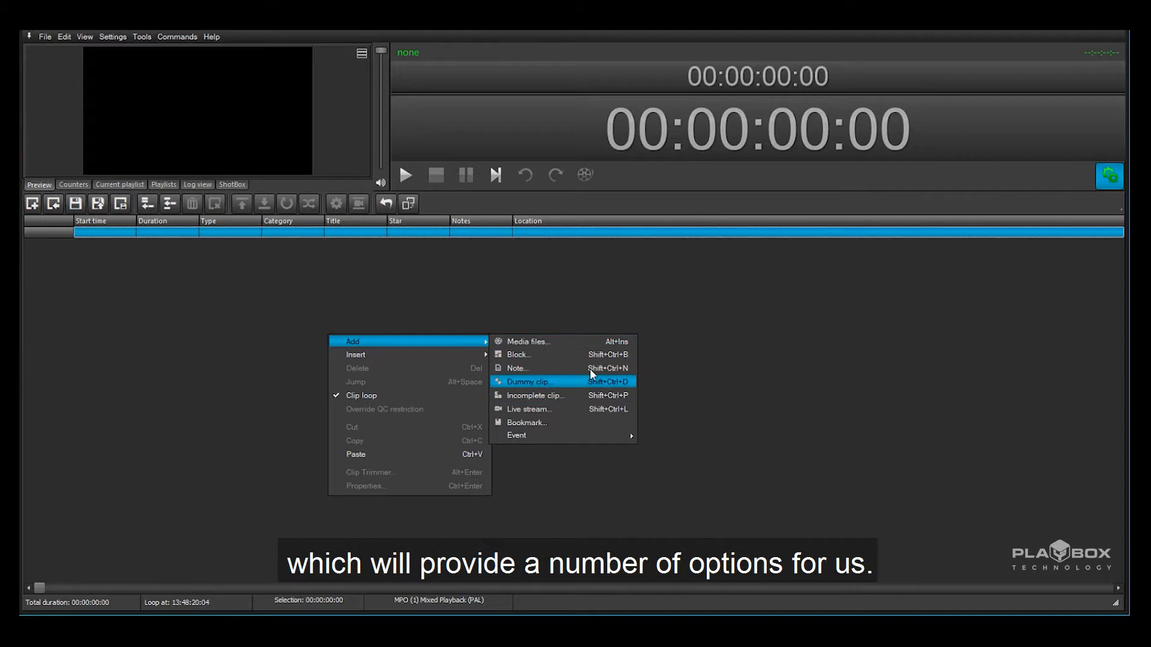
{"action": "left_click", "coordinate": [527, 342]}
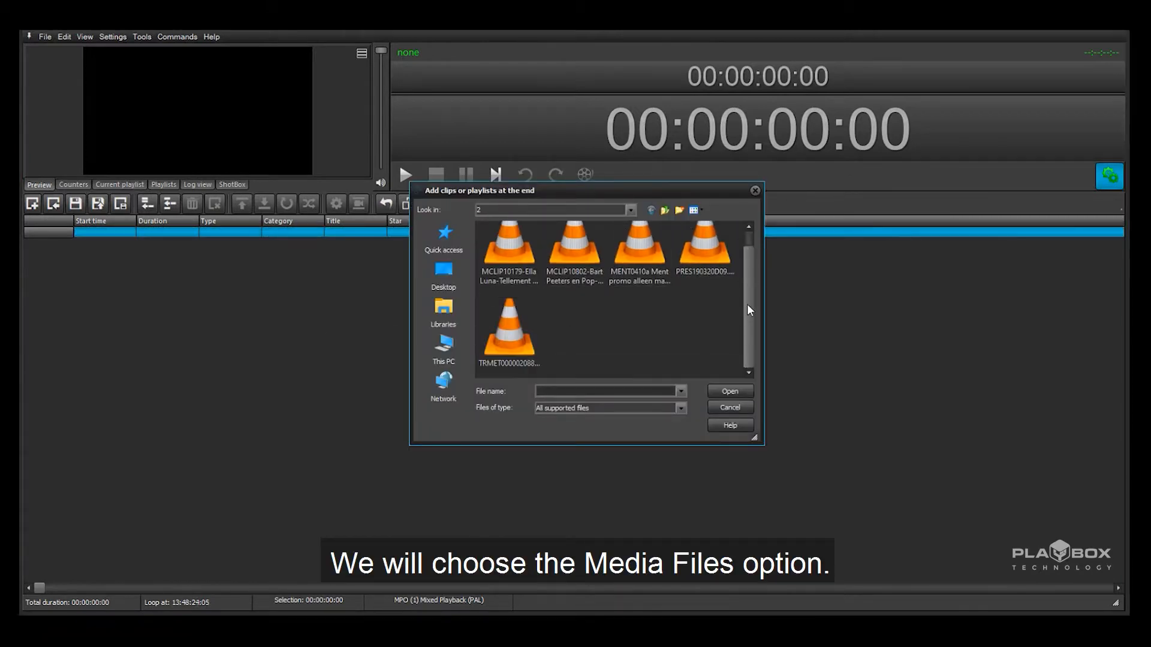
{"action": "left_click", "coordinate": [508, 247]}
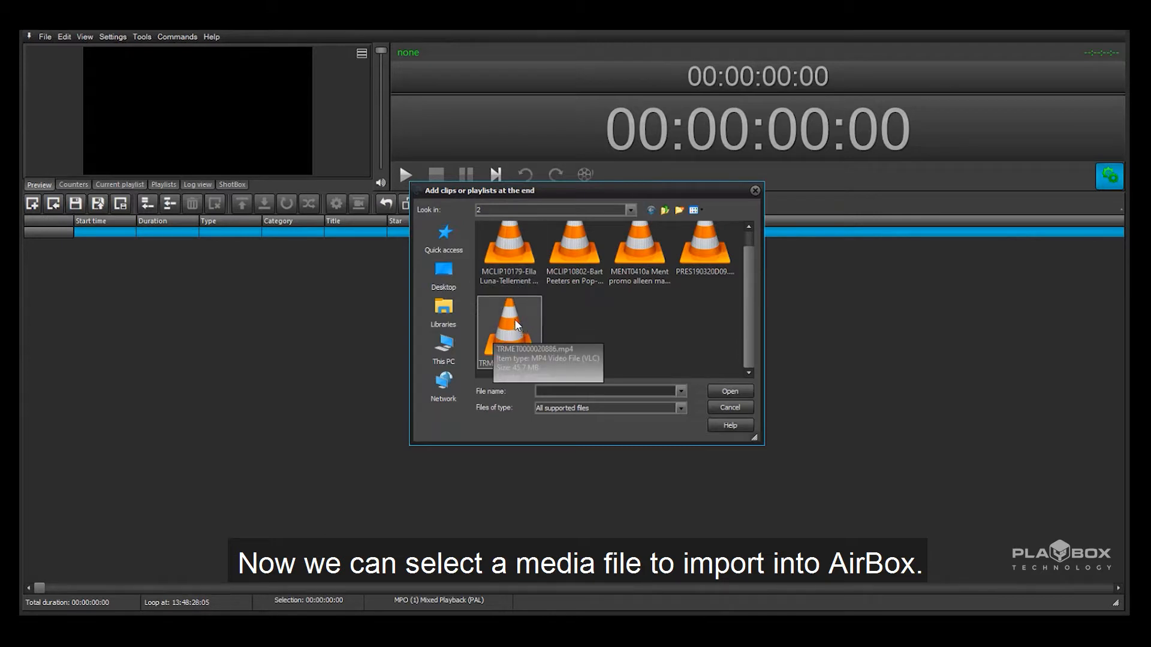
{"action": "left_click", "coordinate": [508, 249]}
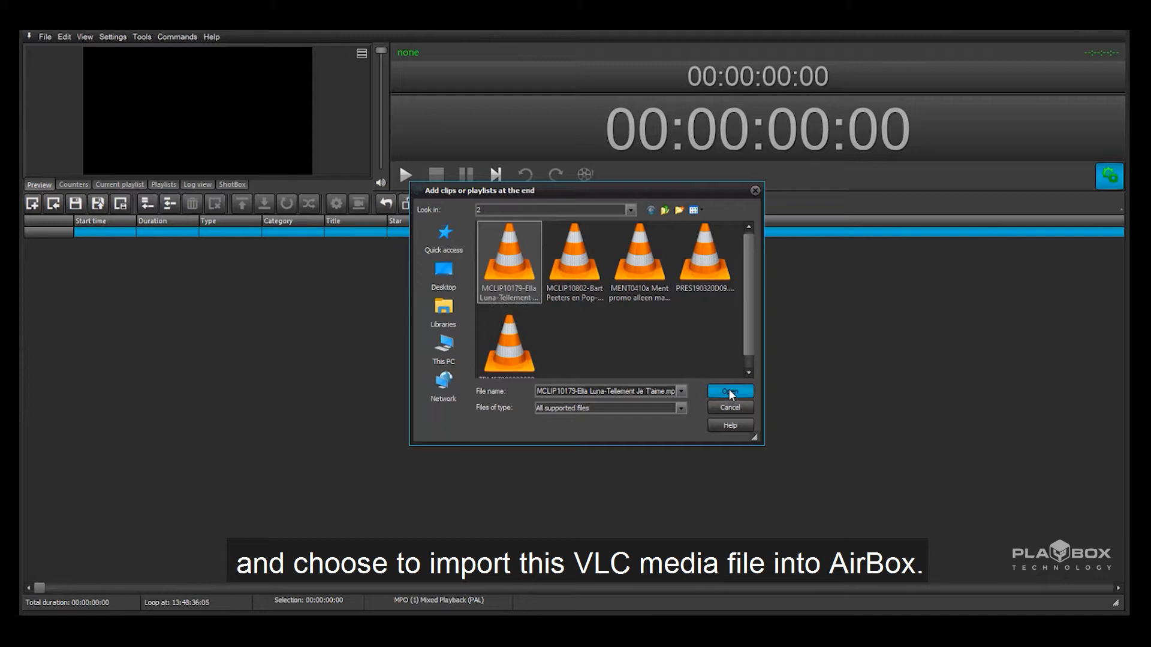
Step: Import the Ella Luna clip as the playlist's first item so it plays in the preview
{"action": "left_click", "coordinate": [729, 391]}
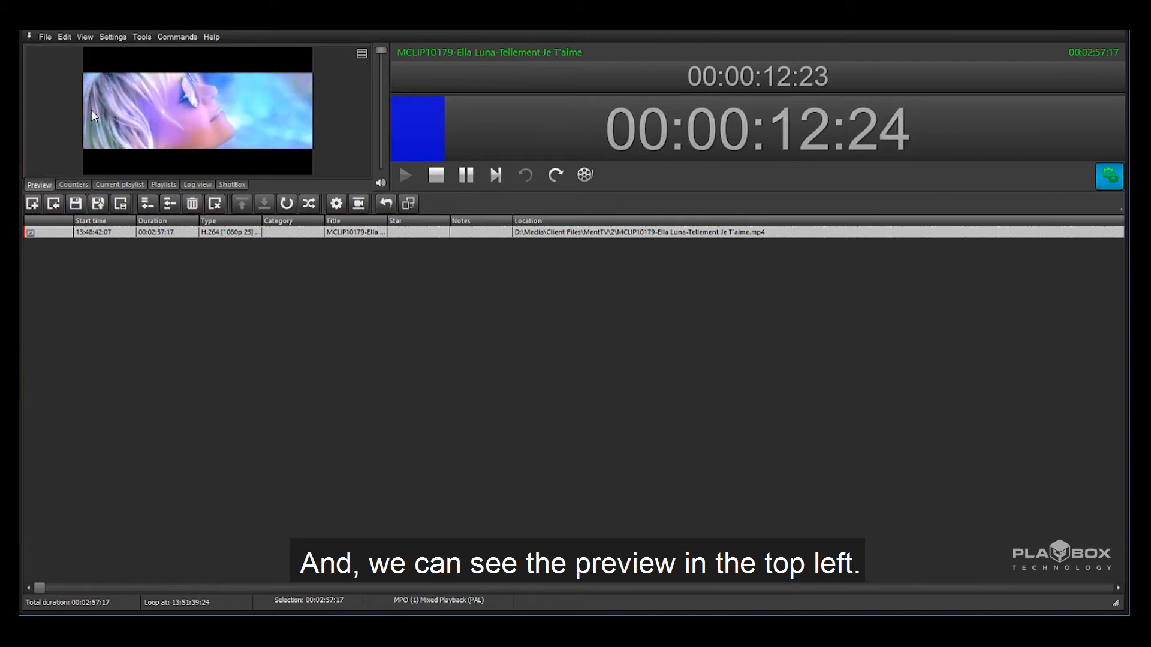
{"action": "left_click", "coordinate": [73, 184]}
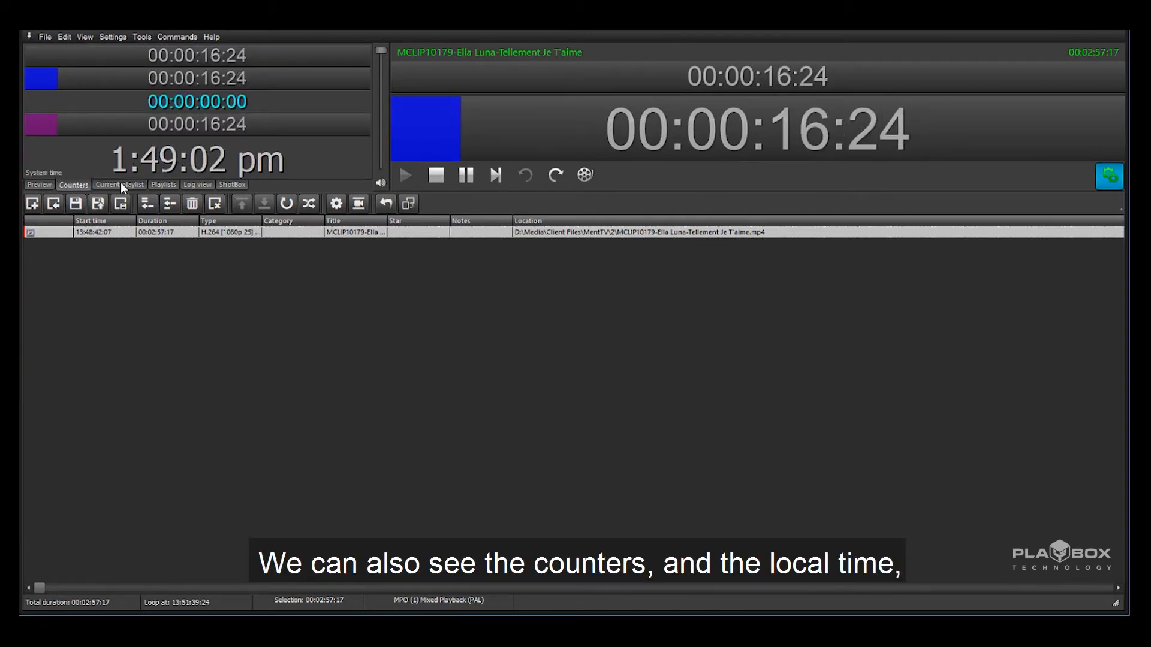
{"action": "left_click", "coordinate": [162, 185]}
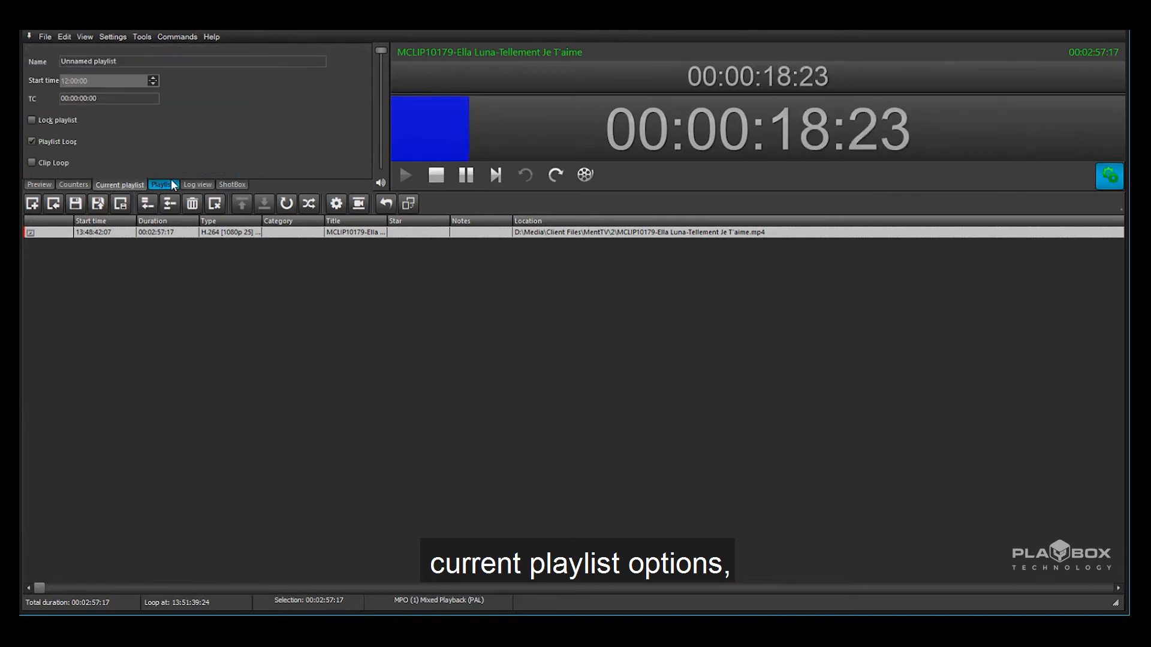
{"action": "left_click", "coordinate": [163, 185]}
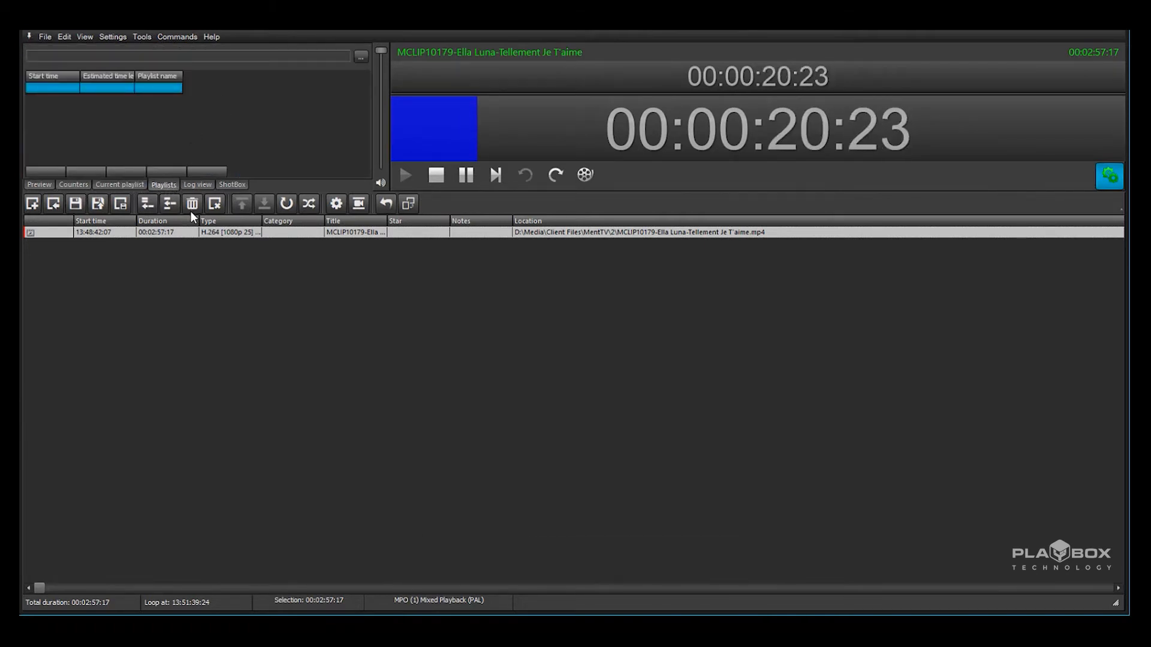
{"action": "left_click", "coordinate": [231, 184]}
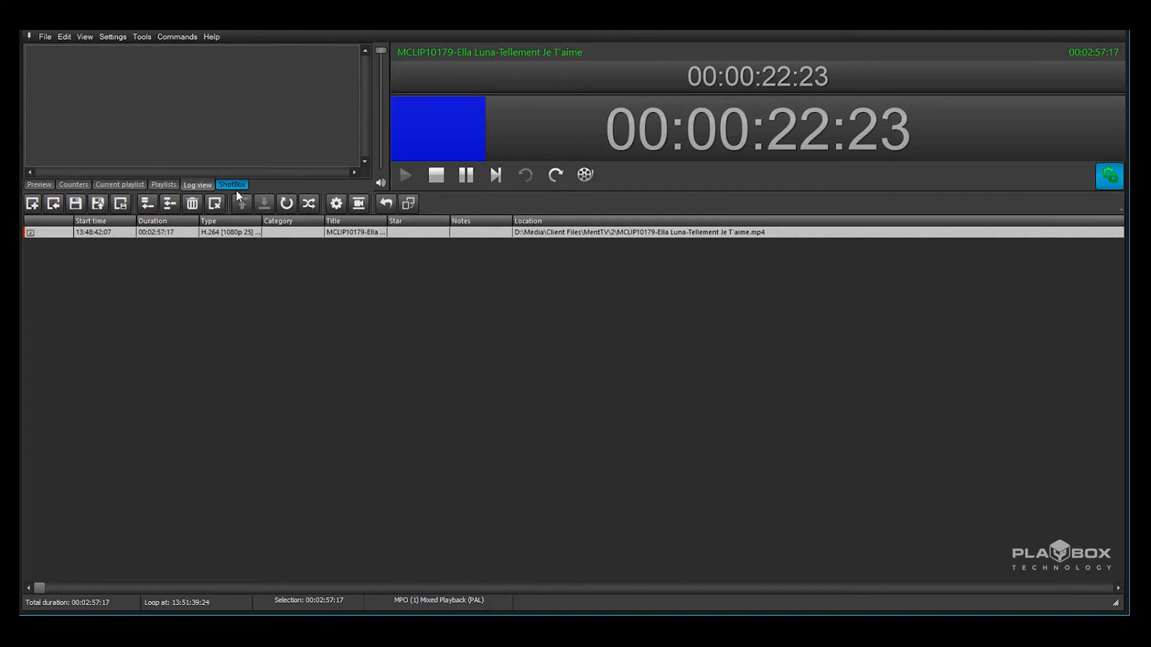
{"action": "left_click", "coordinate": [38, 185]}
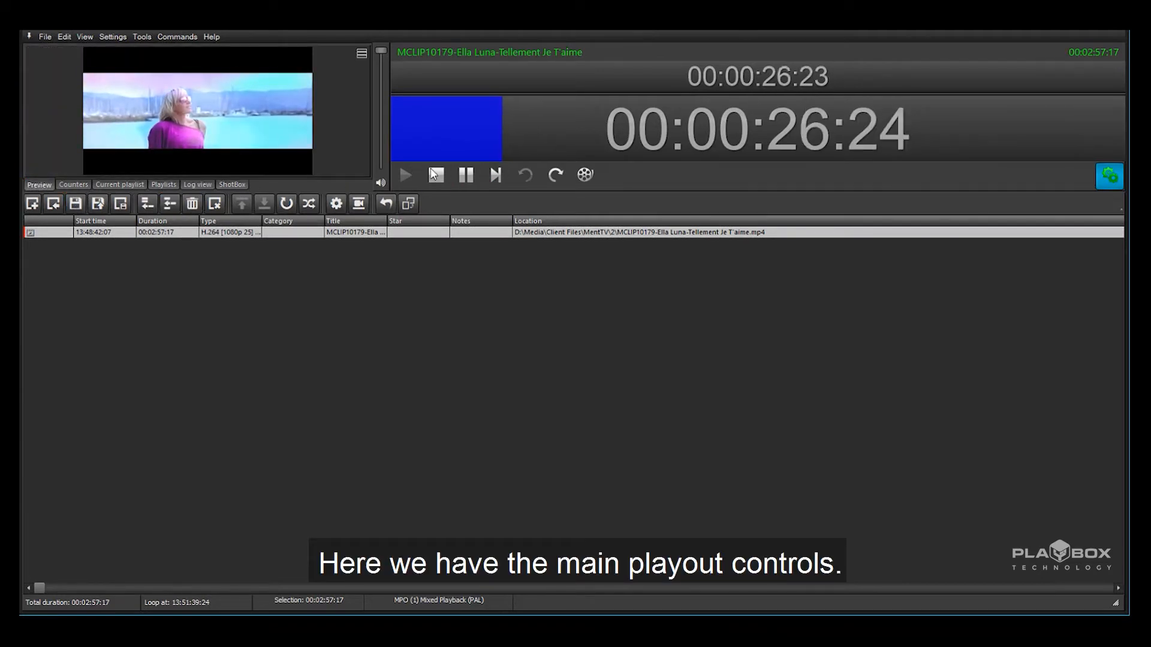
Step: Duplicate the Ella Luna clip to 21 playlist copies and bring up the playing clip's Properties
{"action": "left_click", "coordinate": [495, 175]}
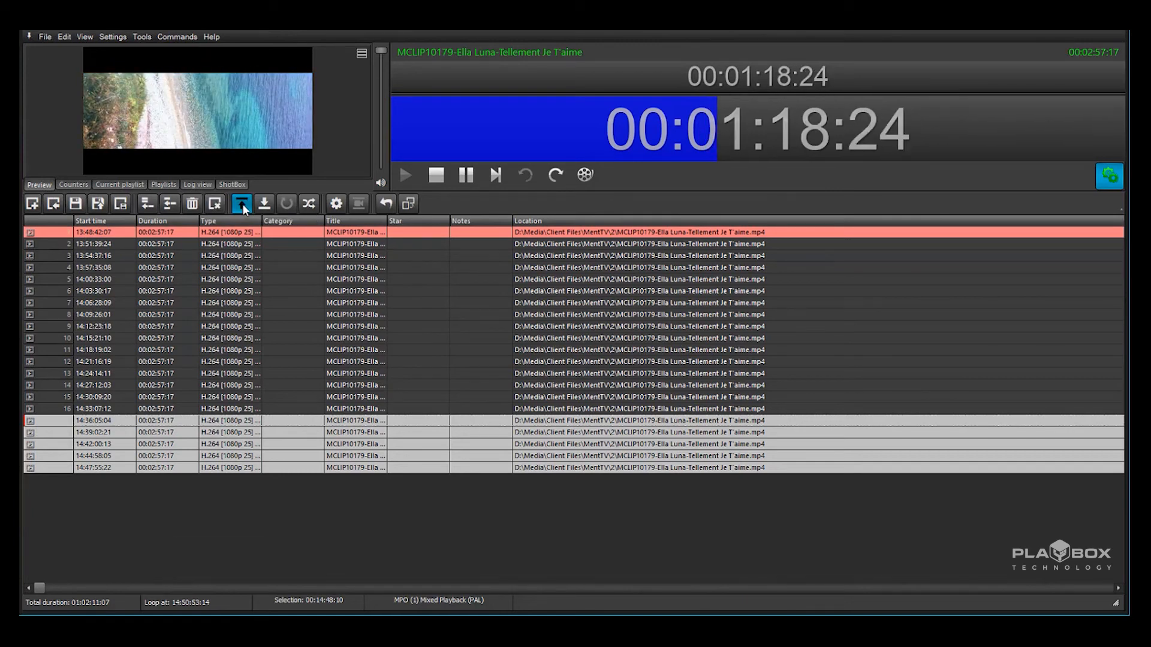
{"action": "left_click", "coordinate": [263, 204]}
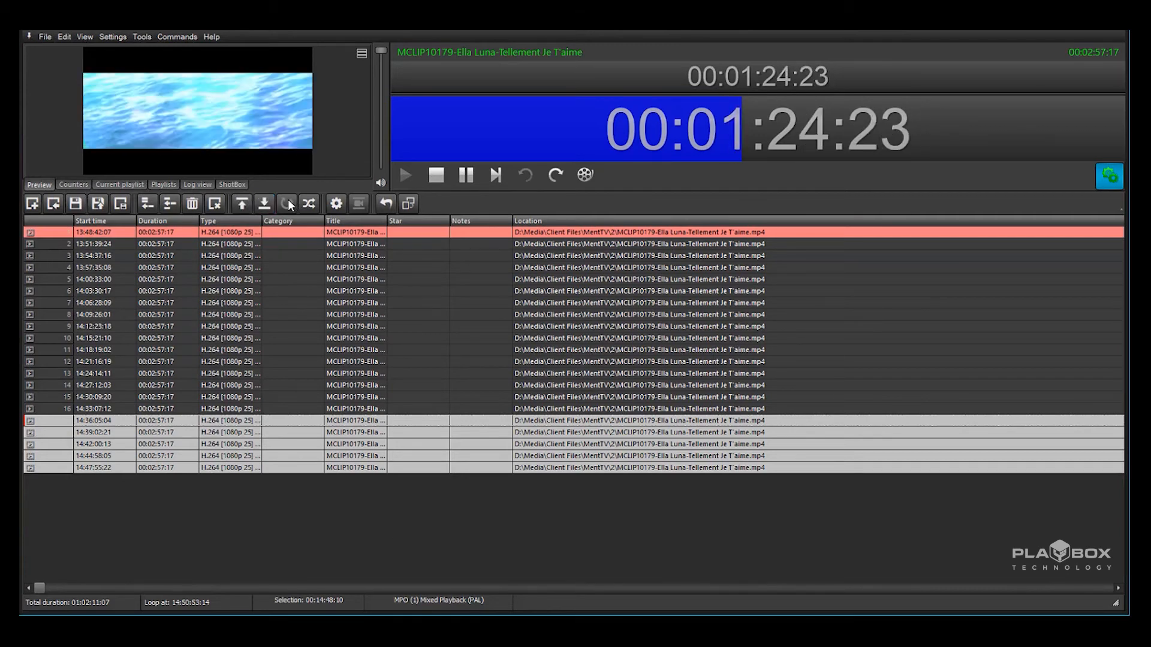
{"action": "left_click", "coordinate": [308, 204]}
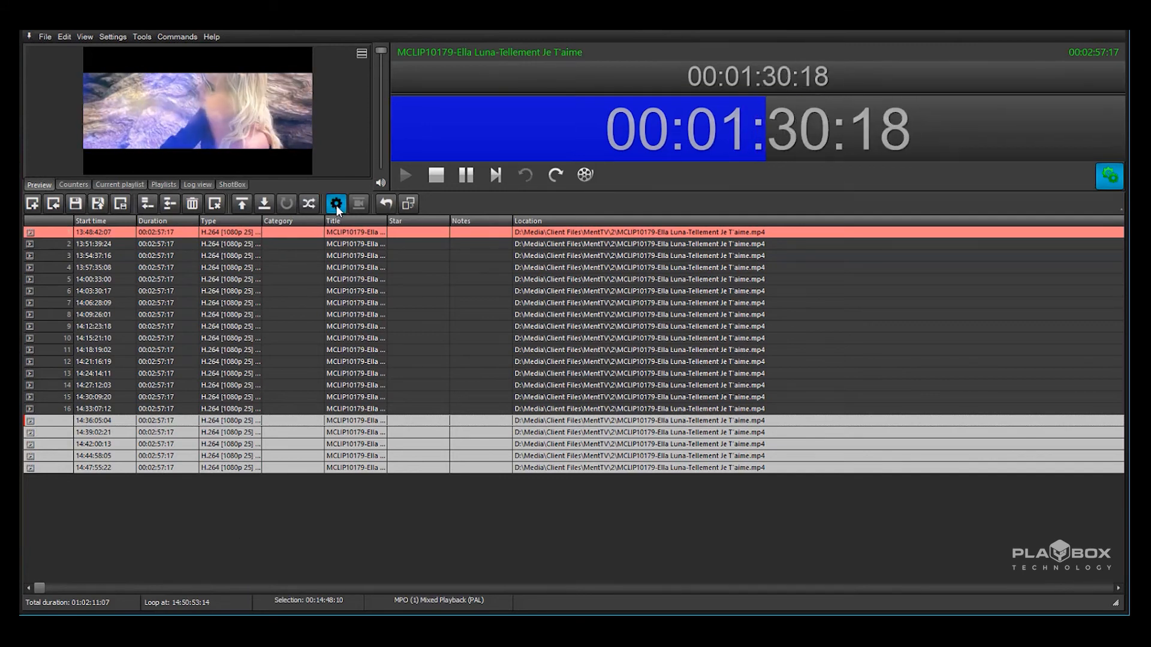
{"action": "left_click", "coordinate": [336, 204]}
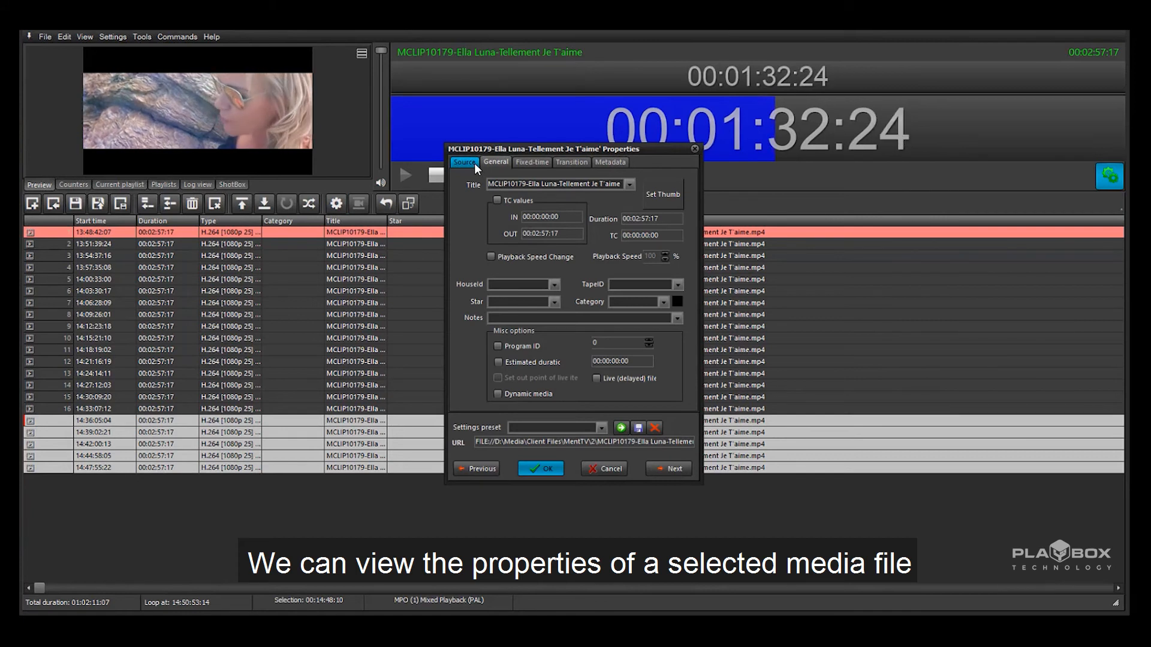
Step: Review the Source, General, Fixed-time and Transition settings, then start trimming the Ella Luna clip
{"action": "left_click", "coordinate": [464, 162]}
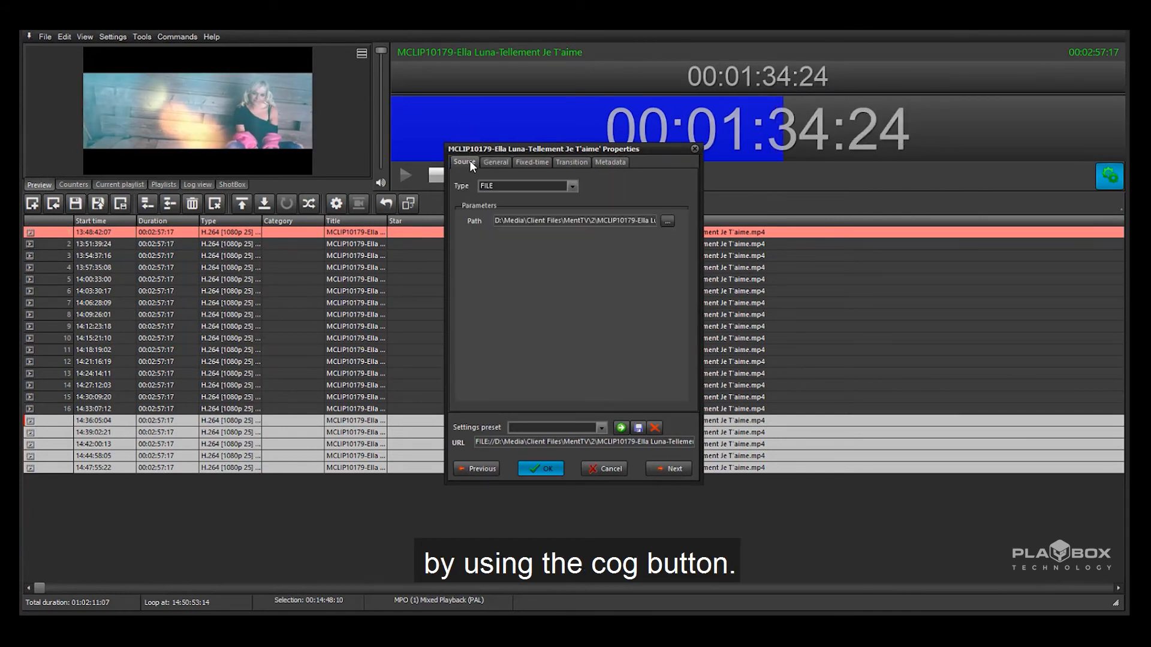
{"action": "left_click", "coordinate": [495, 162]}
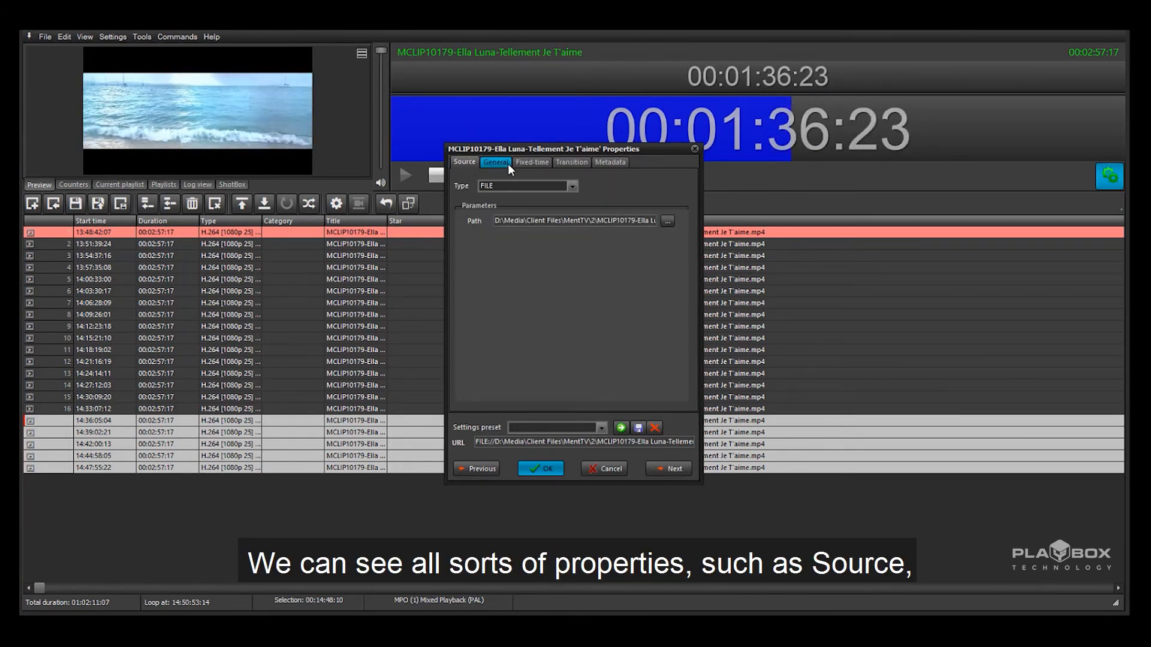
{"action": "left_click", "coordinate": [572, 162]}
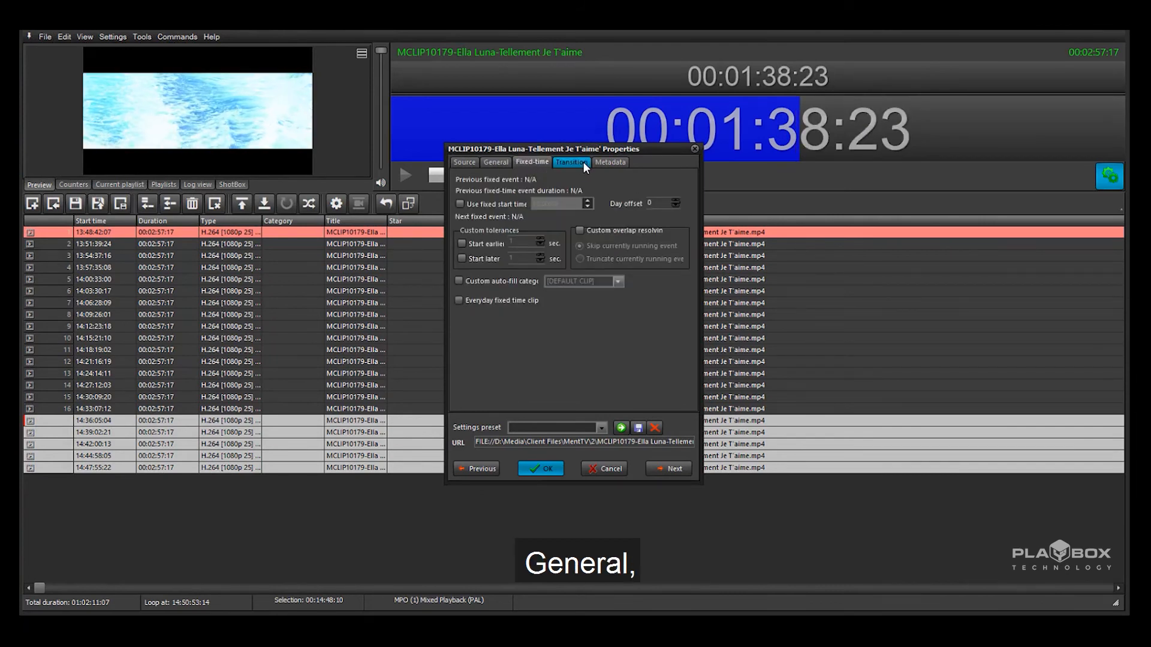
{"action": "left_click", "coordinate": [610, 162]}
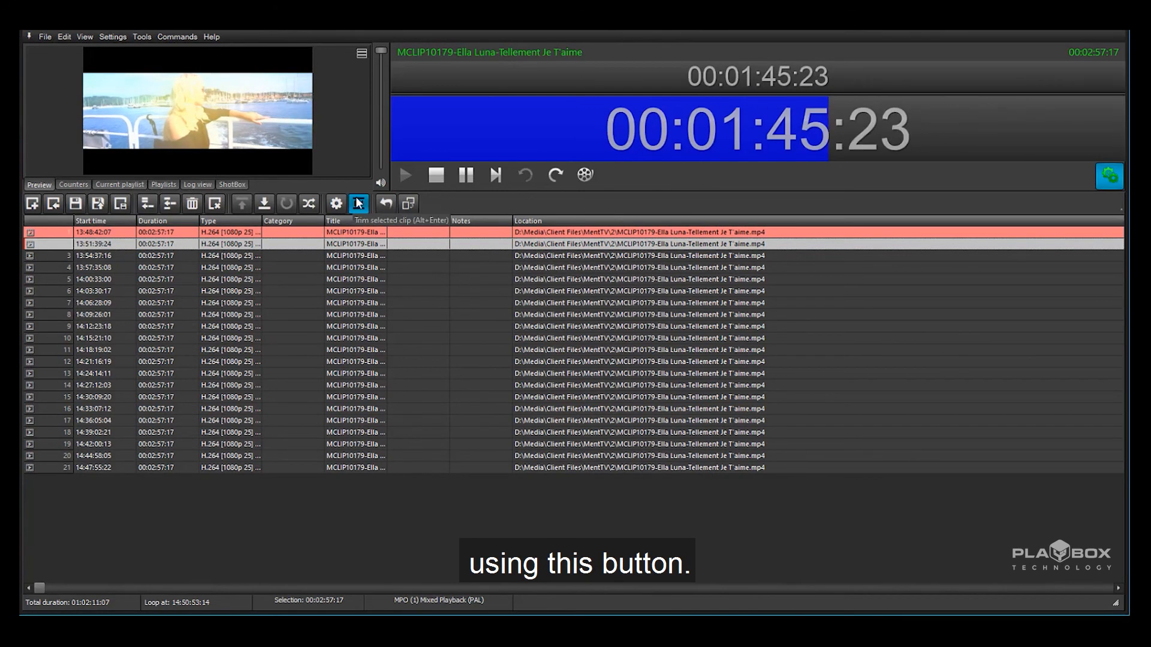
{"action": "left_click", "coordinate": [358, 203]}
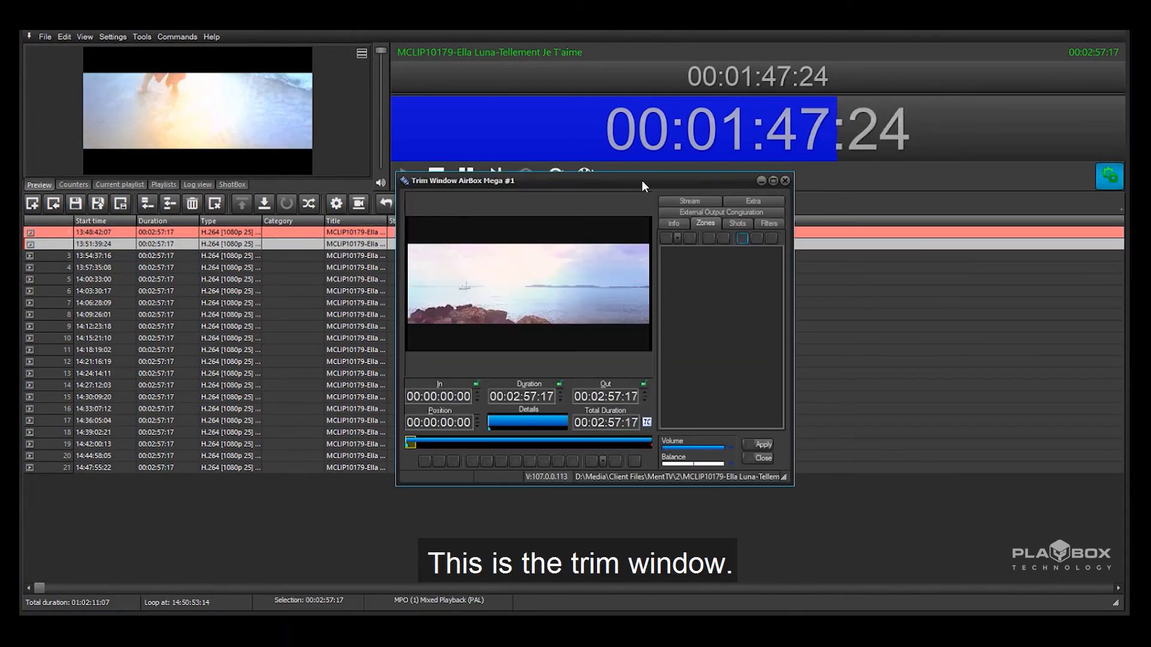